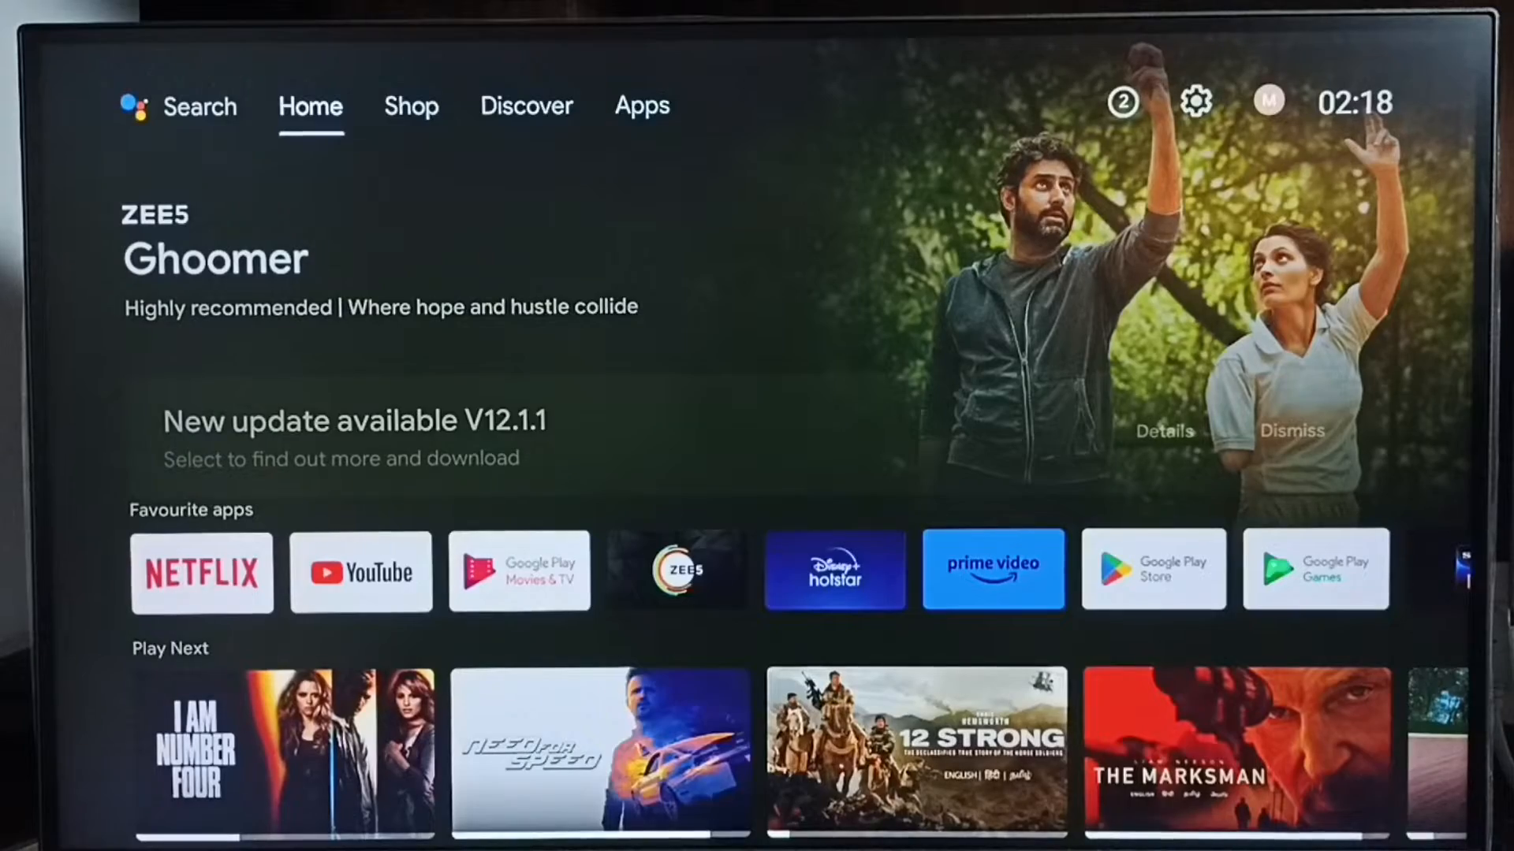
Move right across Shop and Discover to the Apps tab, landing on the Settings gear.
{"action": "left_click", "coordinate": [410, 106]}
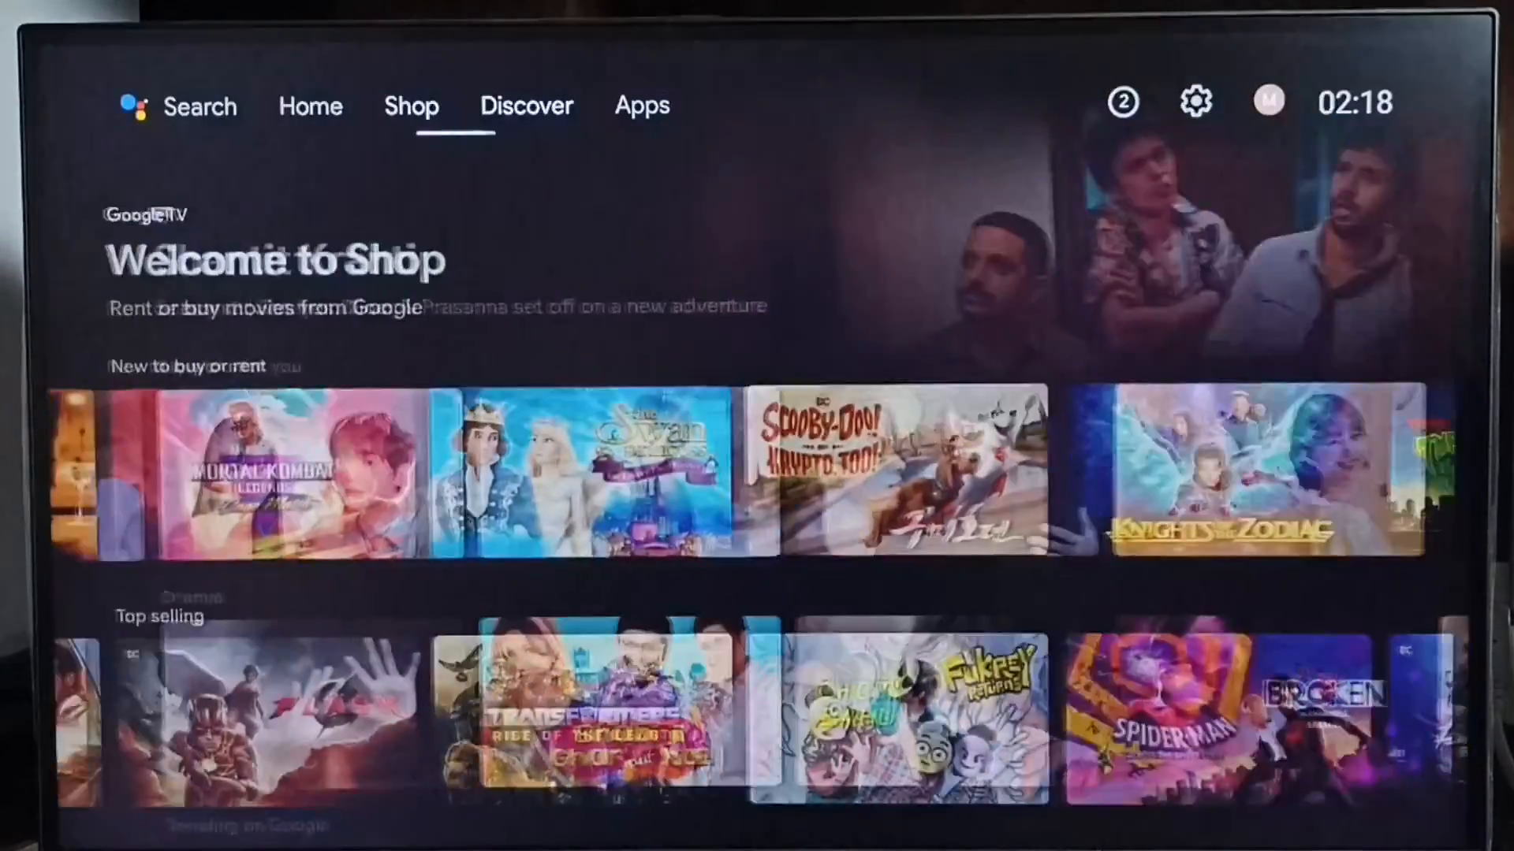
{"action": "left_click", "coordinate": [642, 105]}
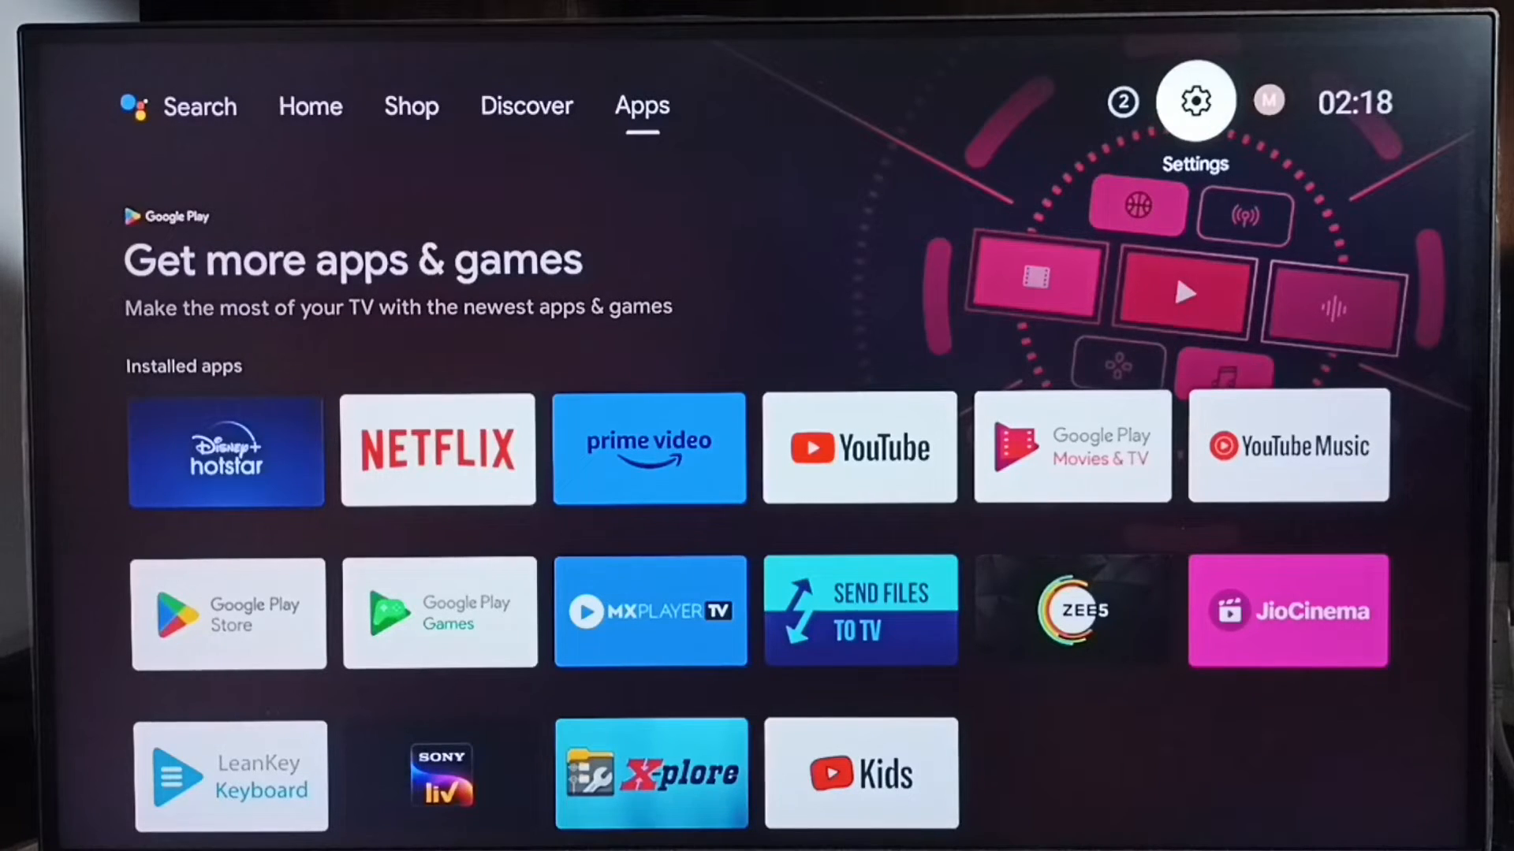
Go into Settings, Device Preferences and then the About page.
{"action": "left_click", "coordinate": [1194, 100]}
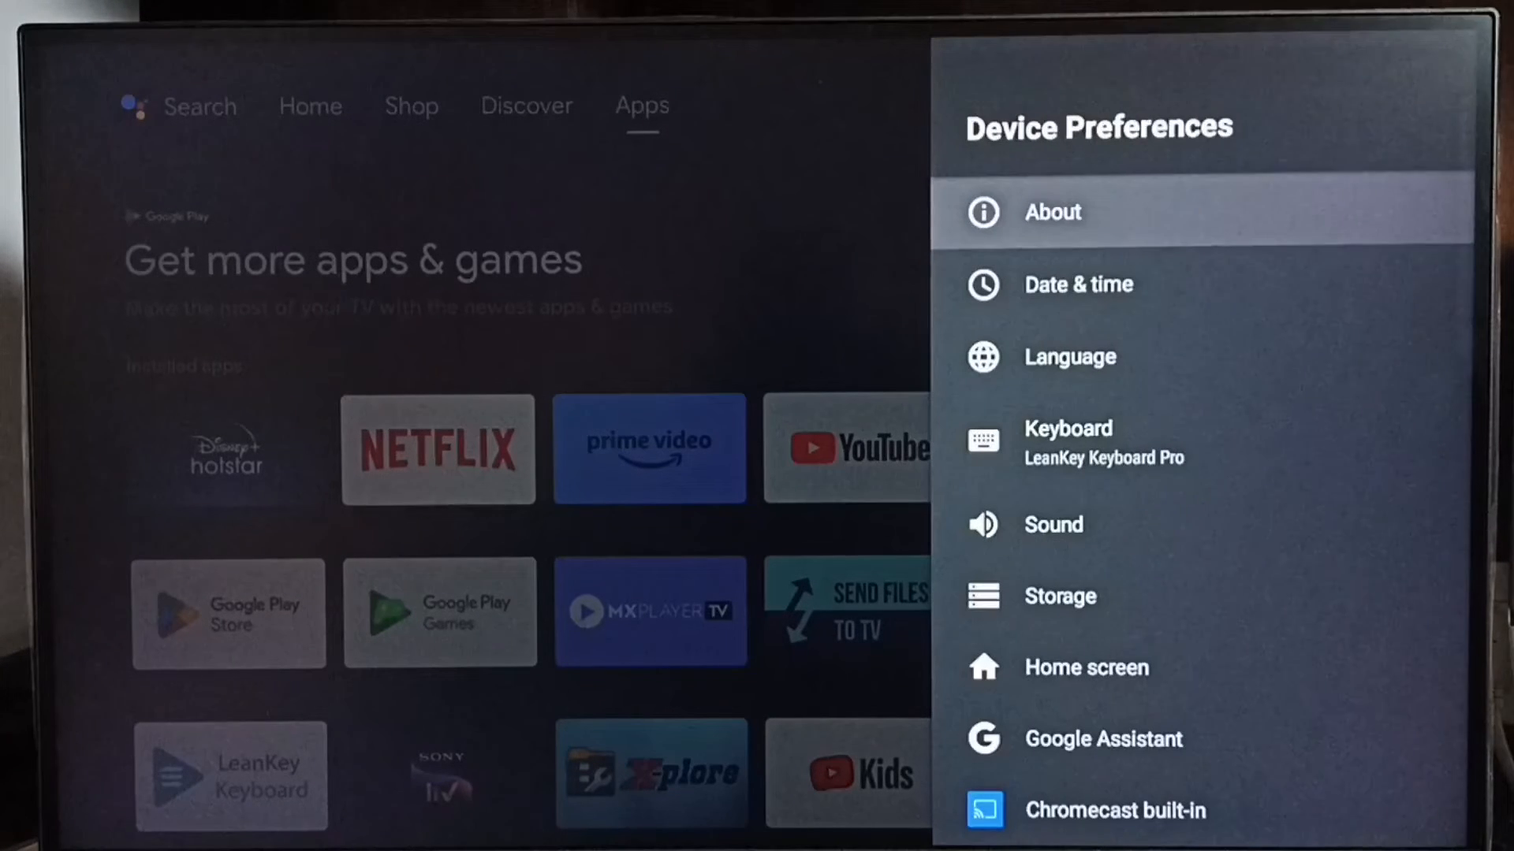
{"action": "left_click", "coordinate": [1052, 213]}
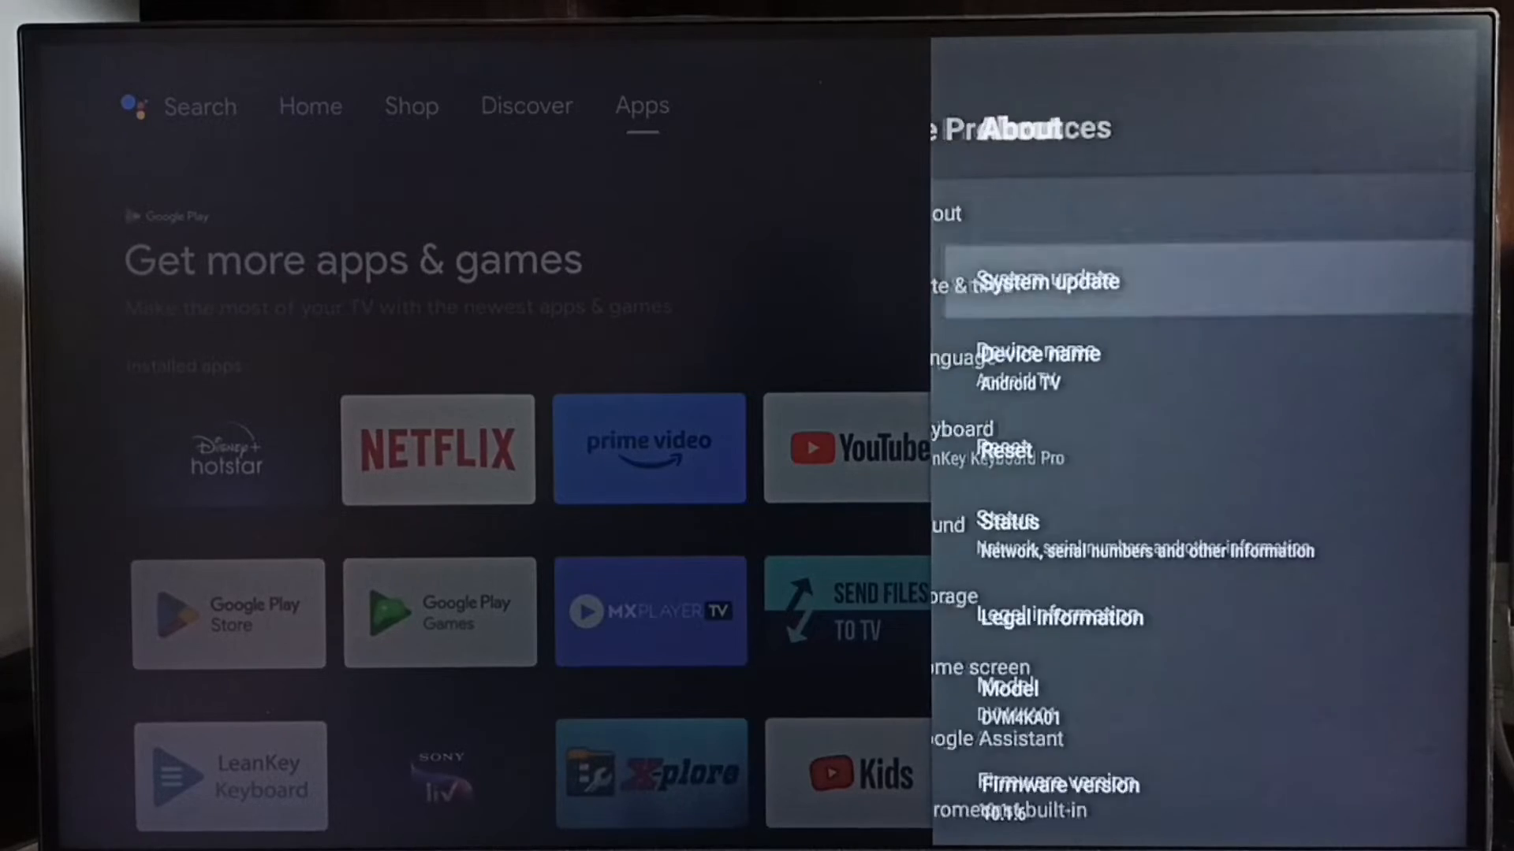
Review firmware version 10.1.6 in About, then launch System update's check for updates.
{"action": "scroll", "scroll_direction": "down", "scroll_amount": 3}
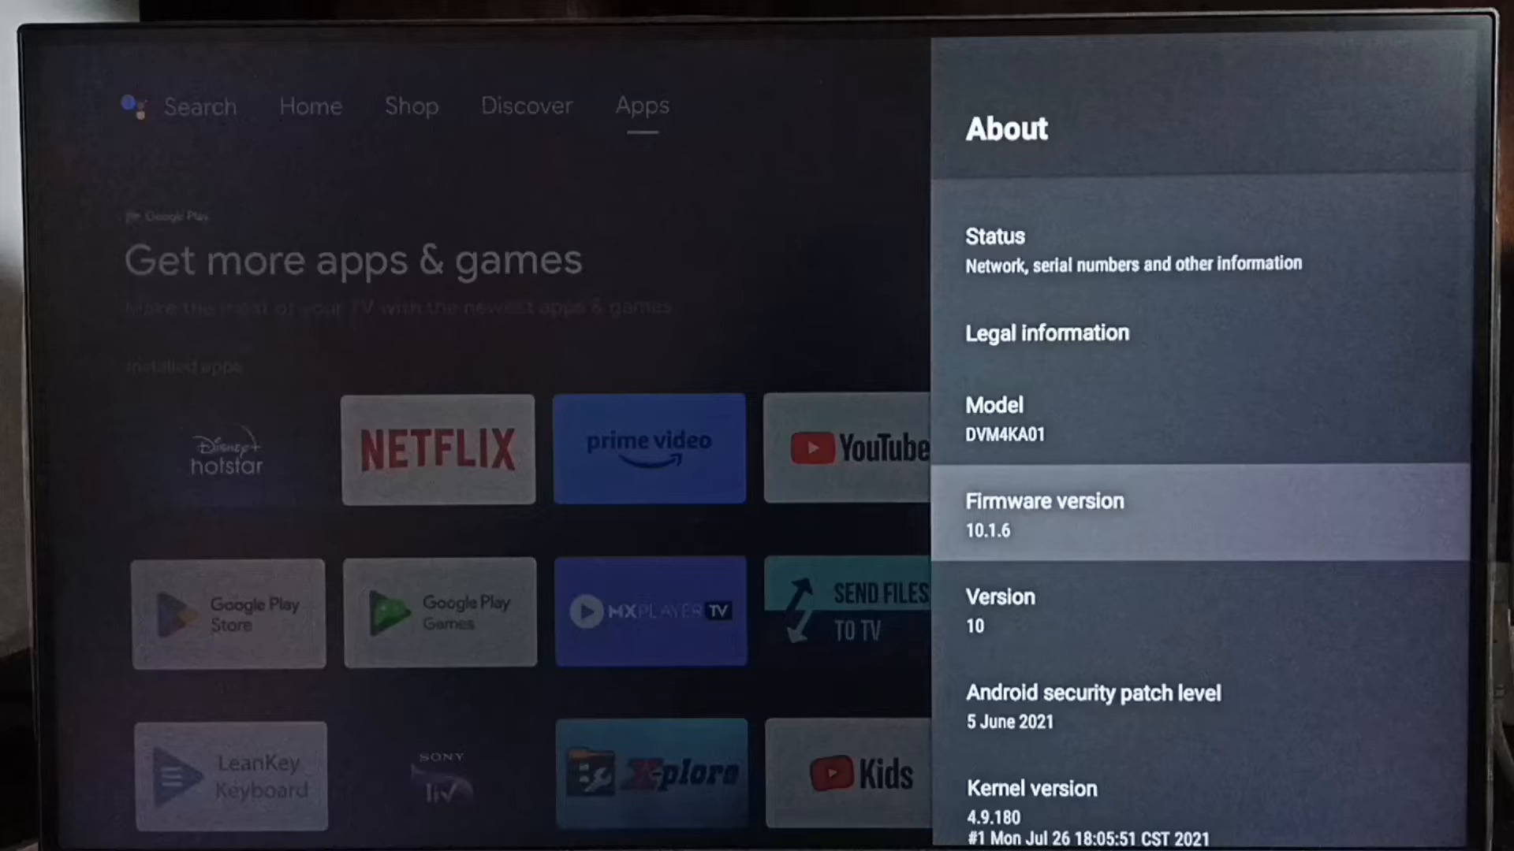
{"action": "scroll", "scroll_direction": "up", "scroll_amount": 3}
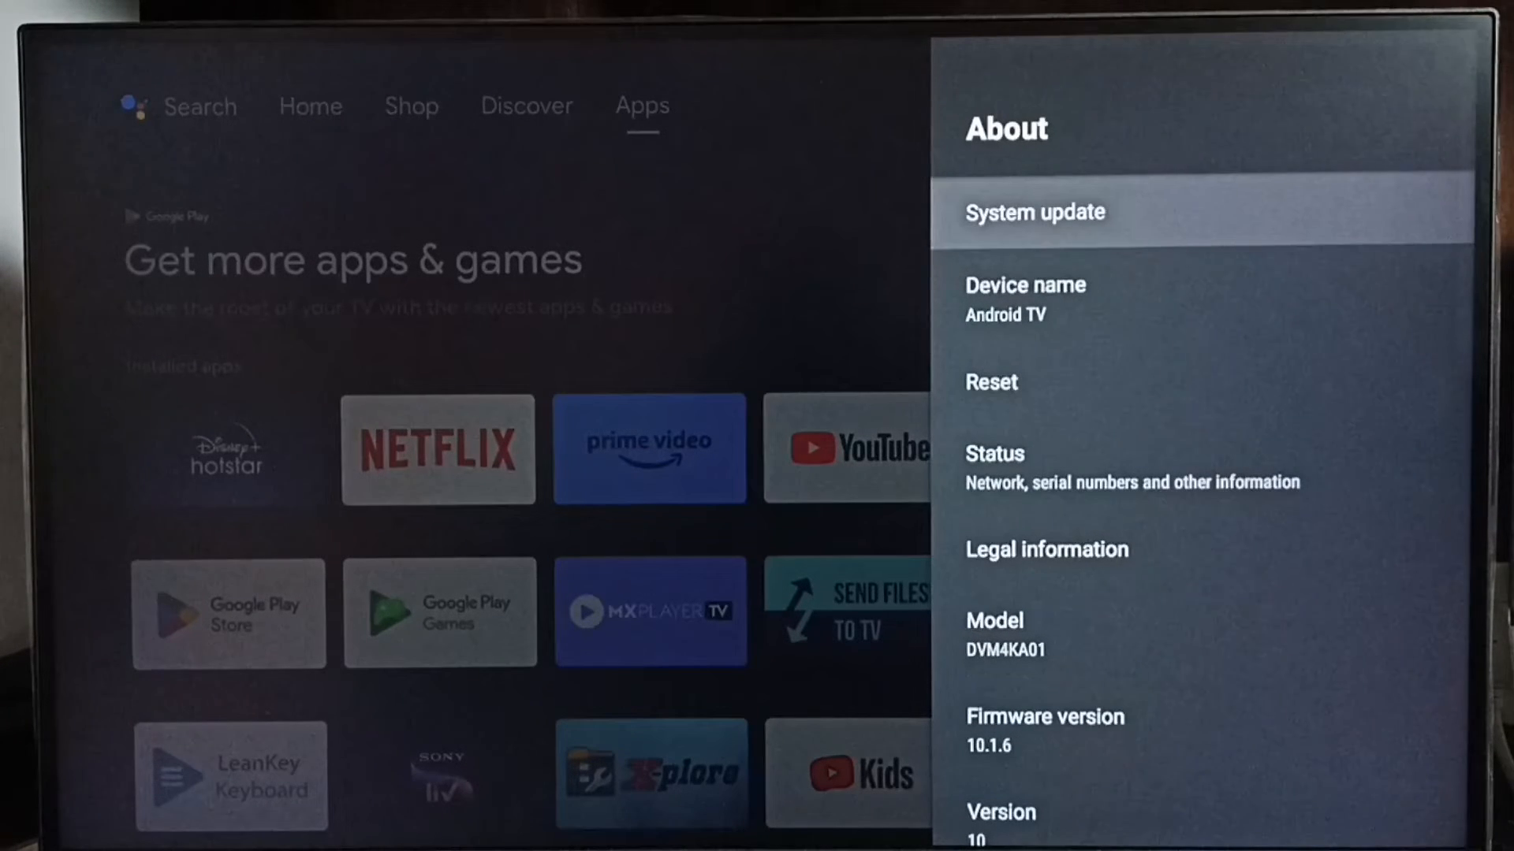
{"action": "left_click", "coordinate": [1035, 211]}
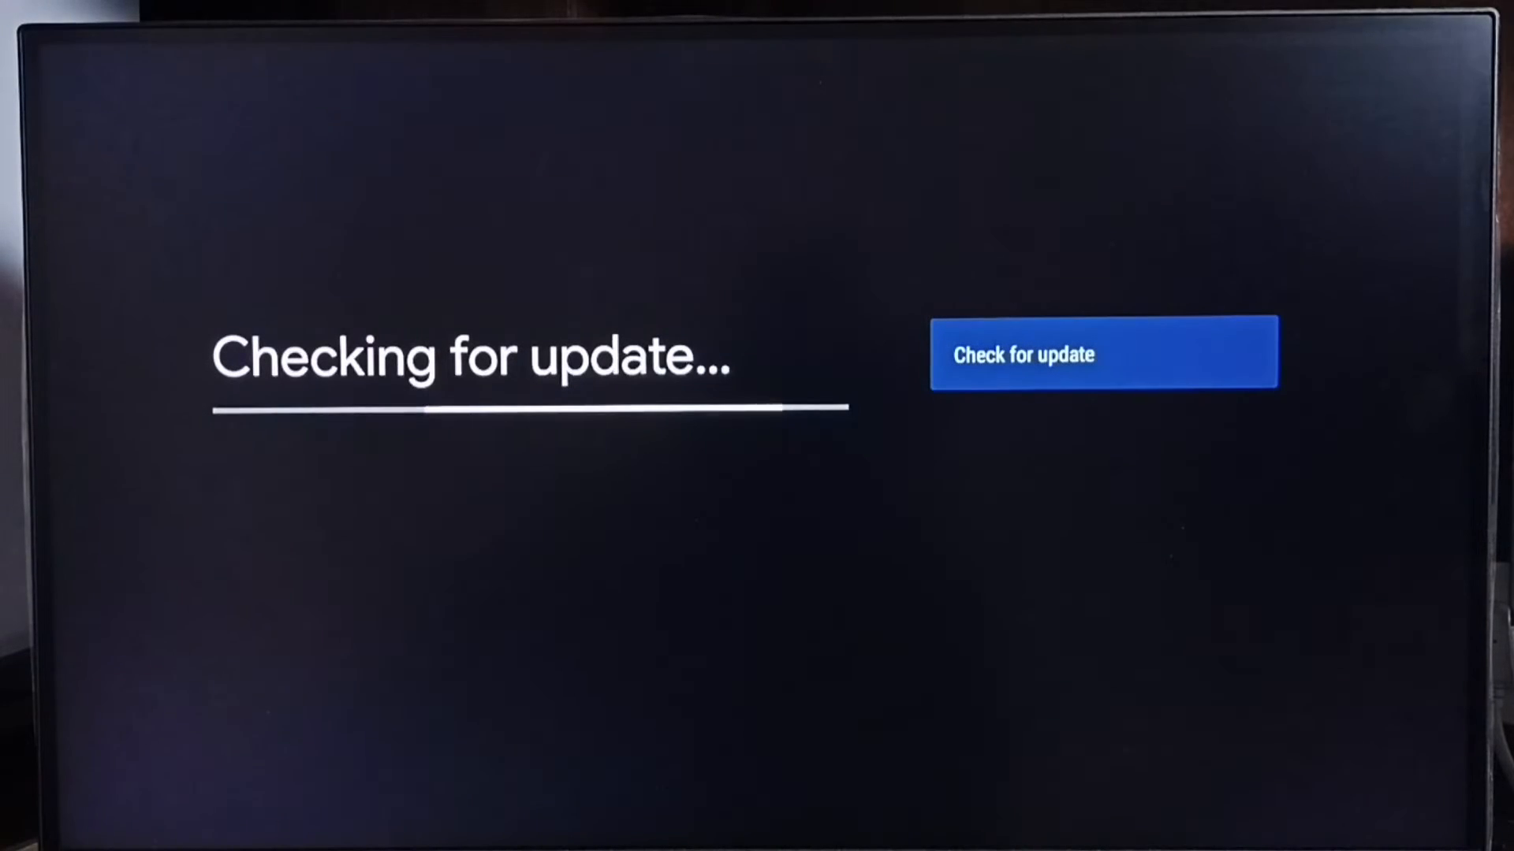